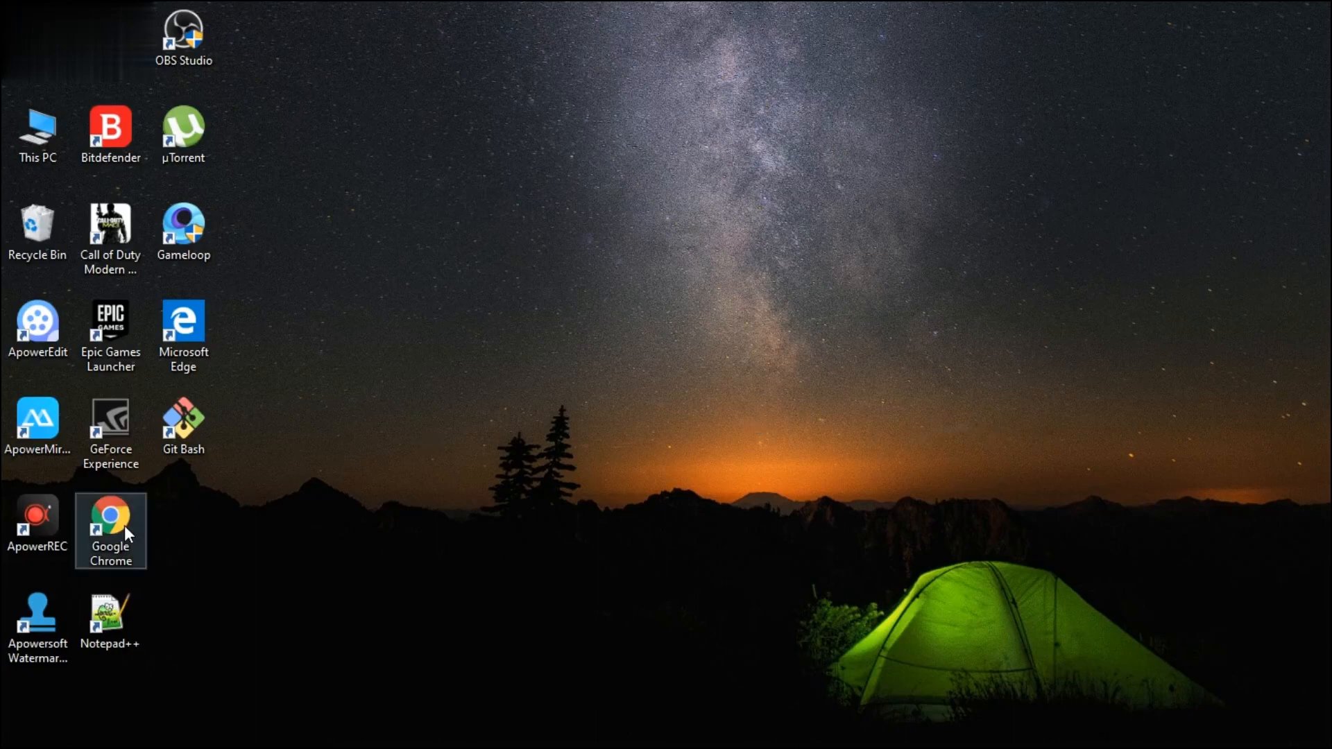
# Launch Chrome and search Google for 'apowersoft remove watermark' from the address-bar suggestion
pyautogui.doubleClick(109, 517)
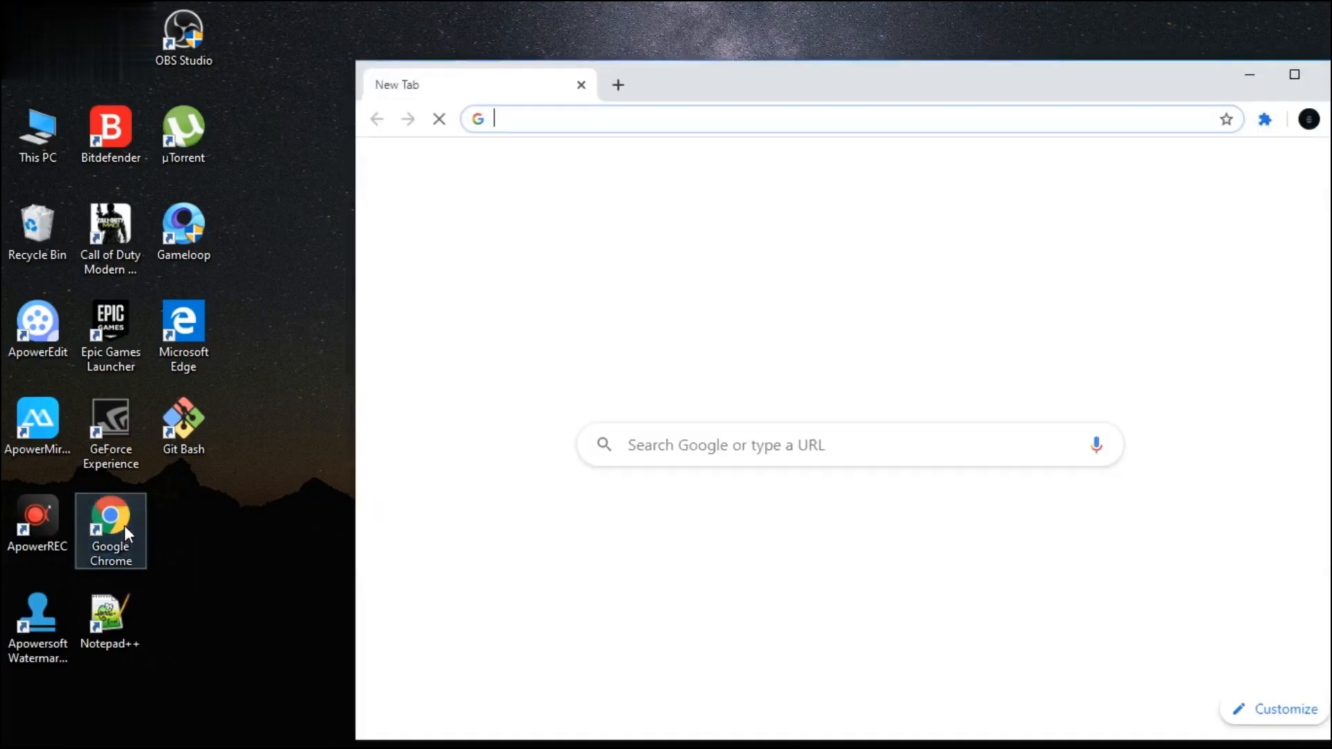
pyautogui.click(765, 118)
pyautogui.write('apowe')
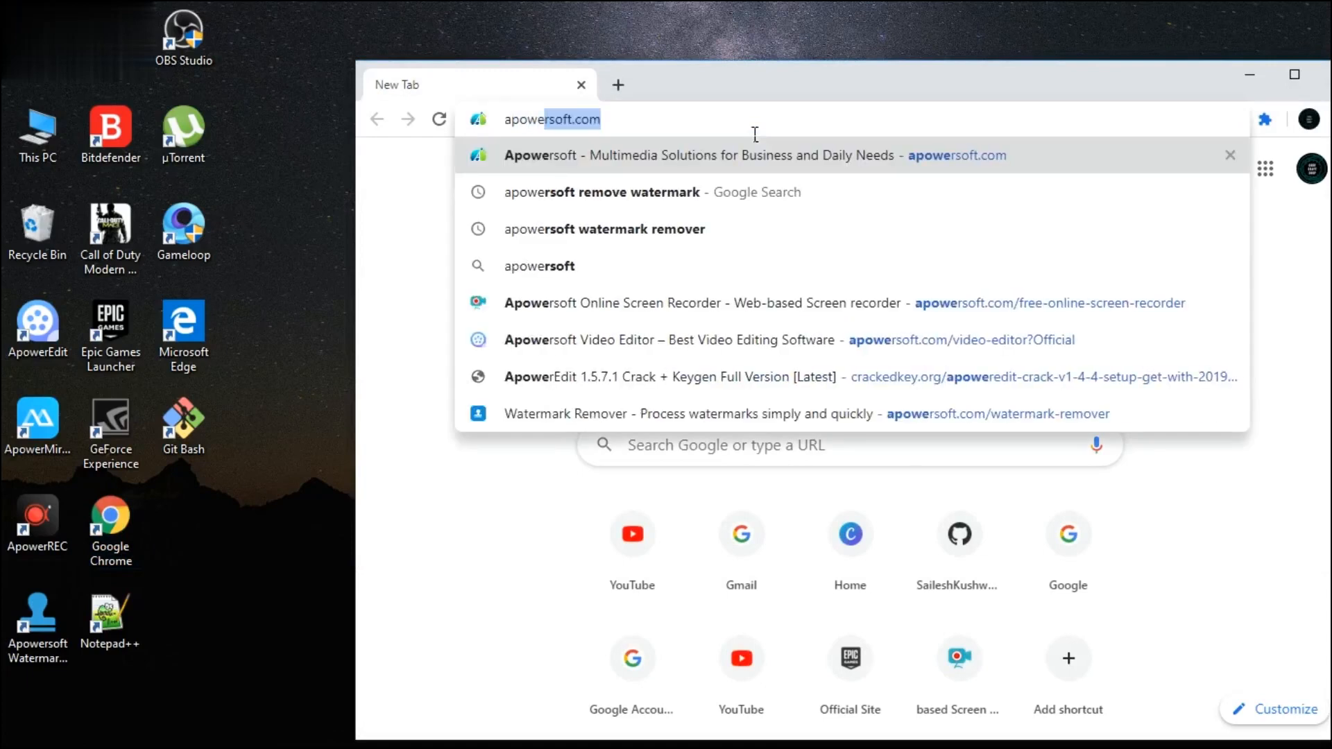
pyautogui.press('Backspace')
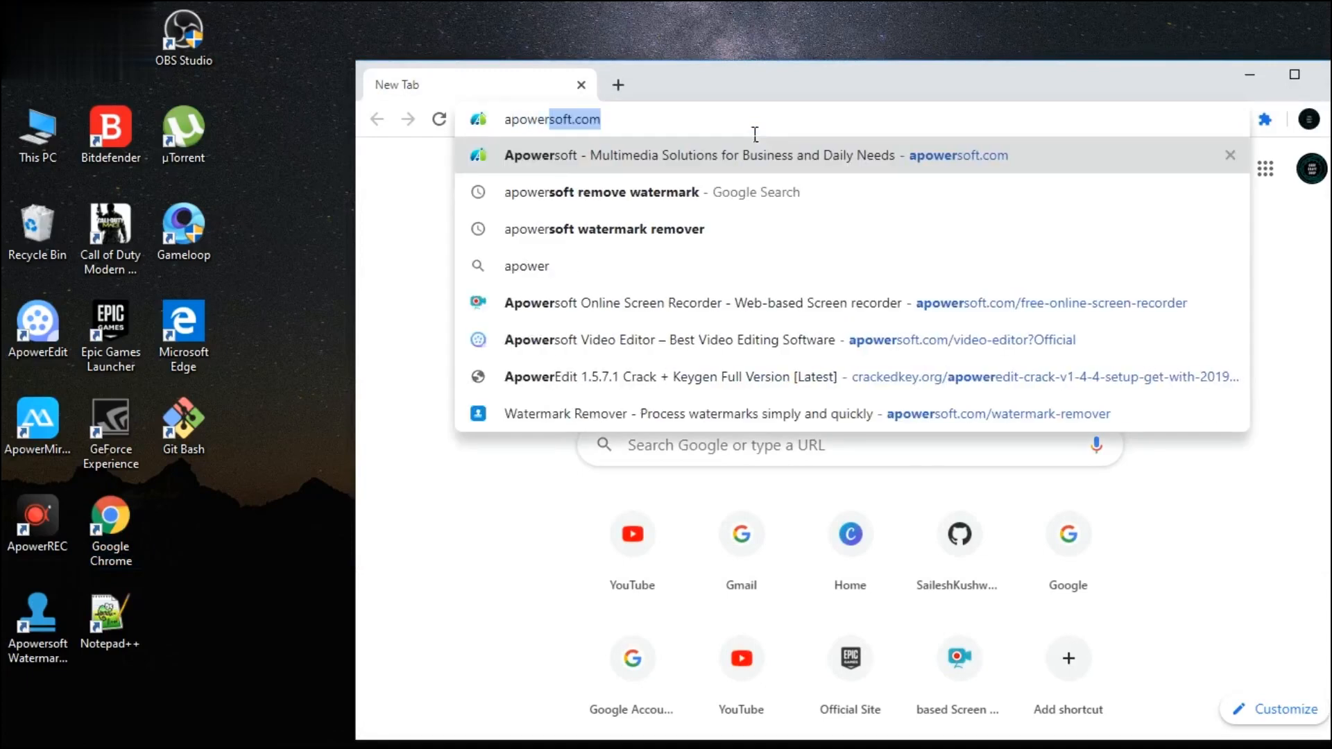
pyautogui.moveTo(665, 211)
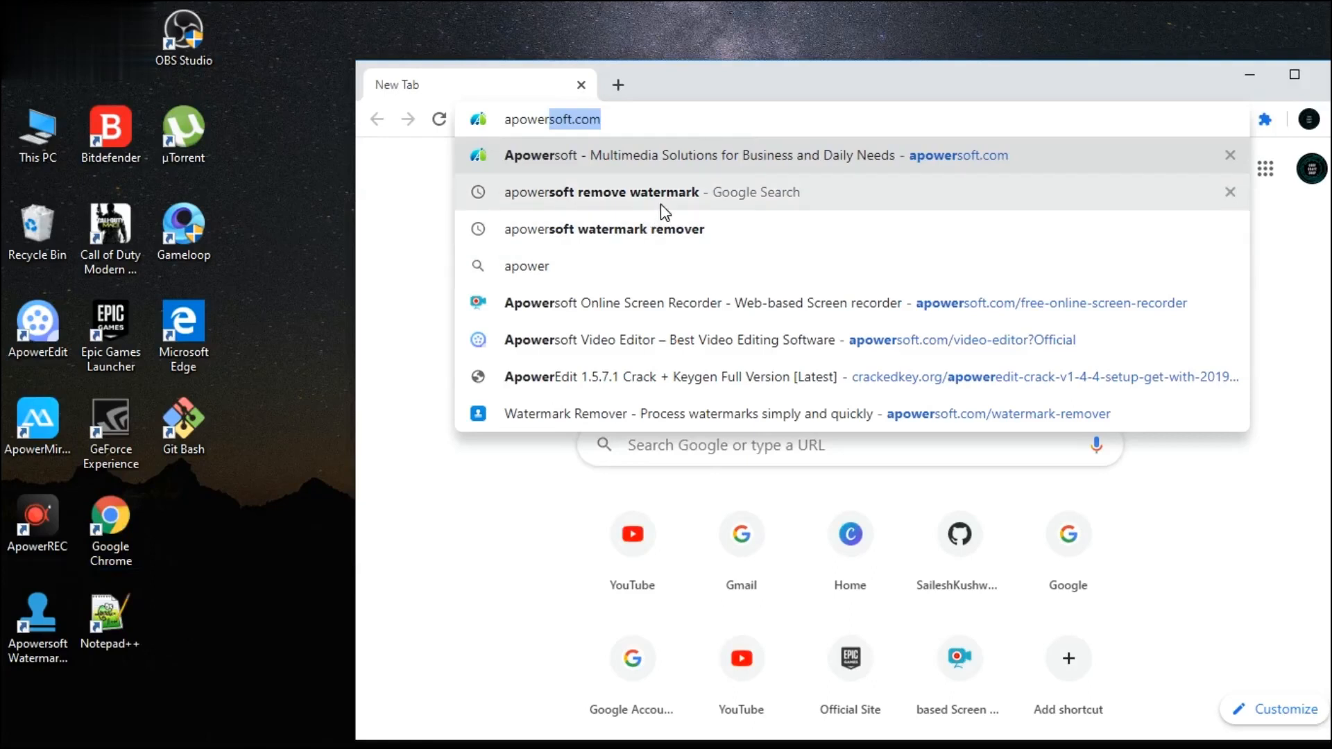
pyautogui.click(608, 191)
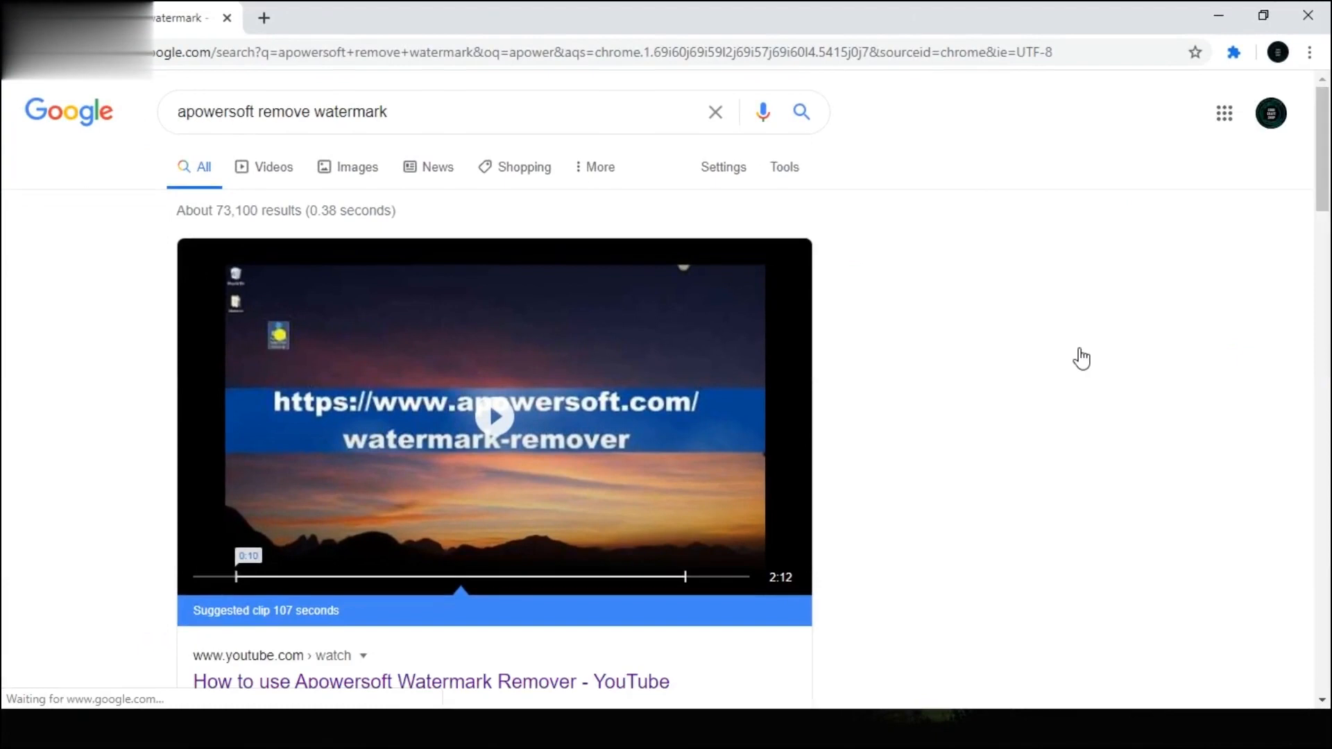
# Open the 'Watermark Remover - Apowersoft' result in a new tab
pyautogui.scroll(-3)
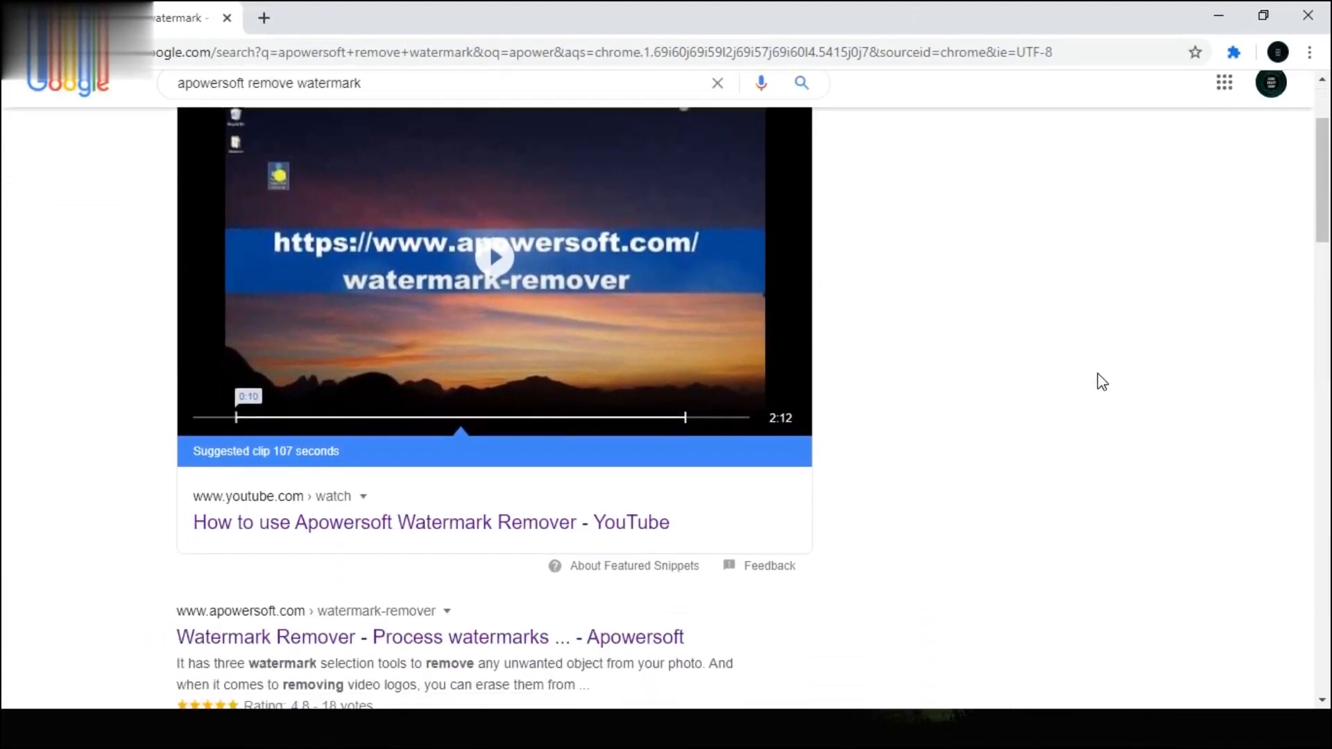
pyautogui.scroll(-3)
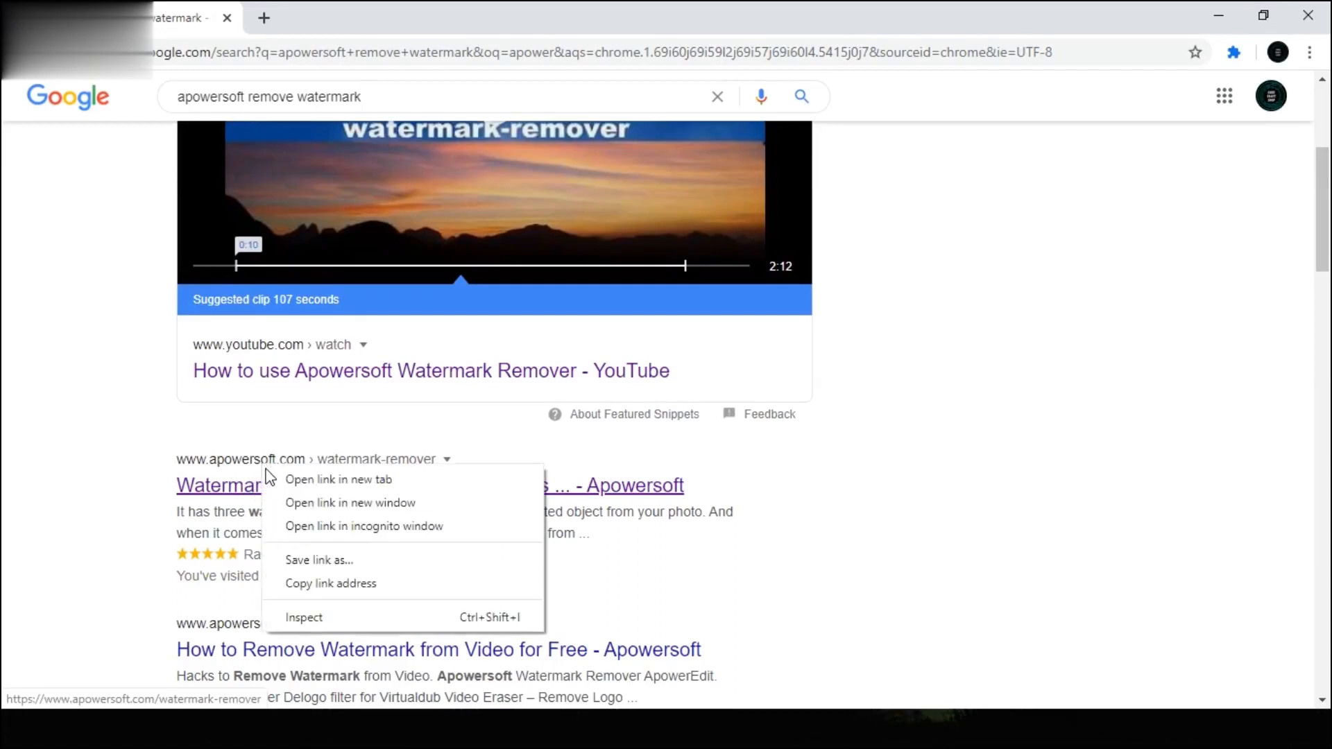
pyautogui.click(338, 479)
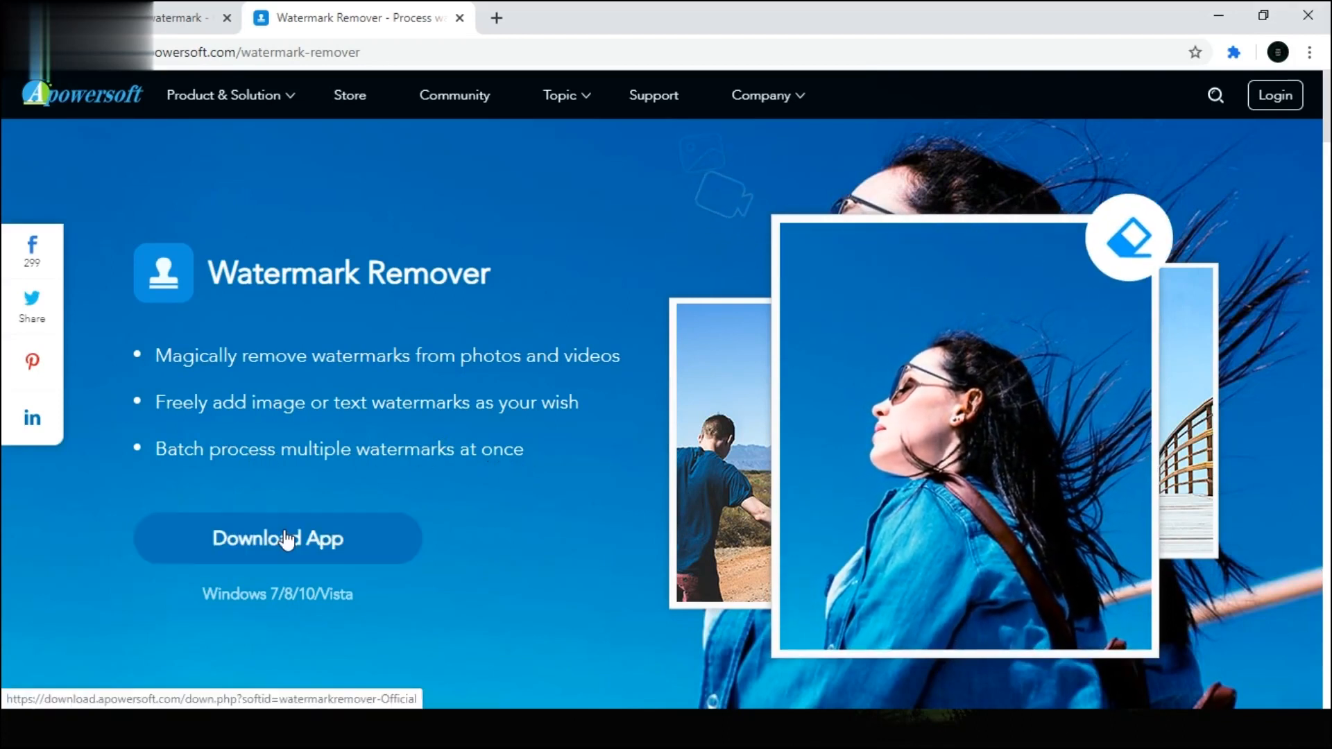
# Download the Watermark Remover .exe installer, then close the browser
pyautogui.click(276, 538)
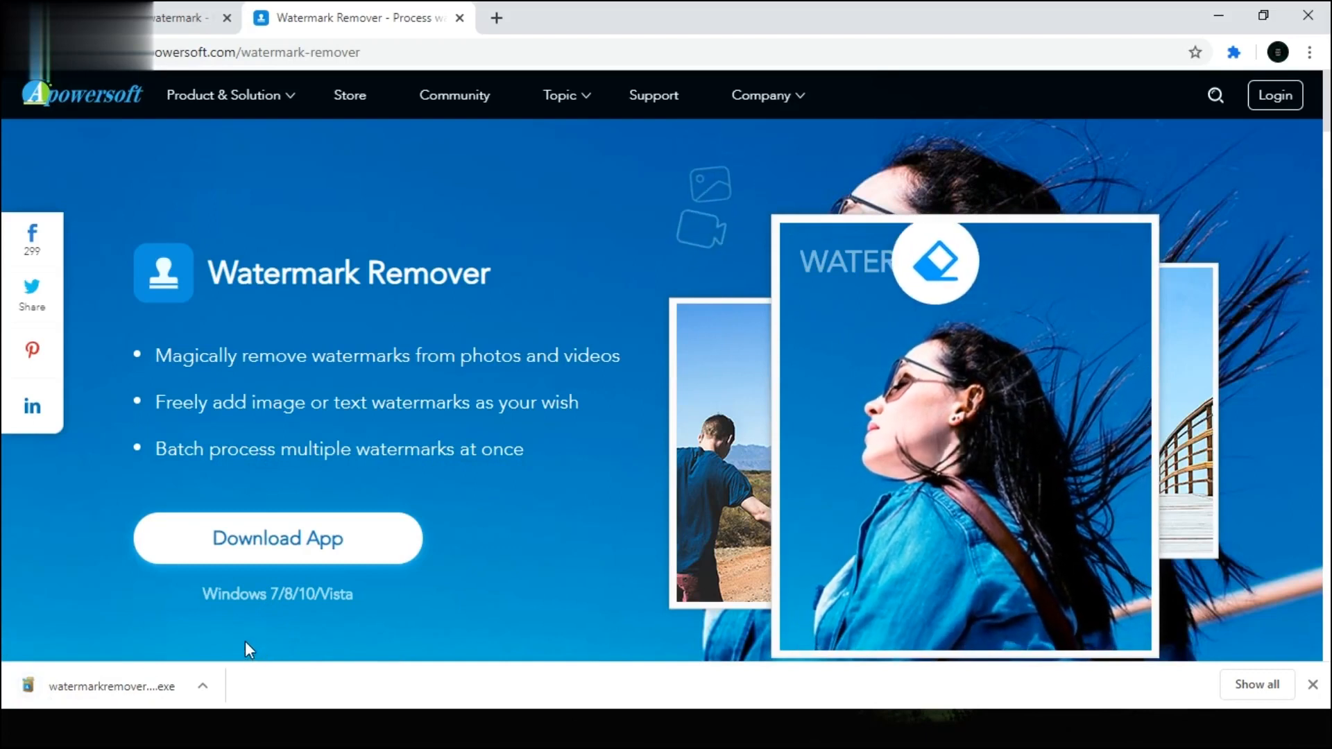
pyautogui.moveTo(356, 552)
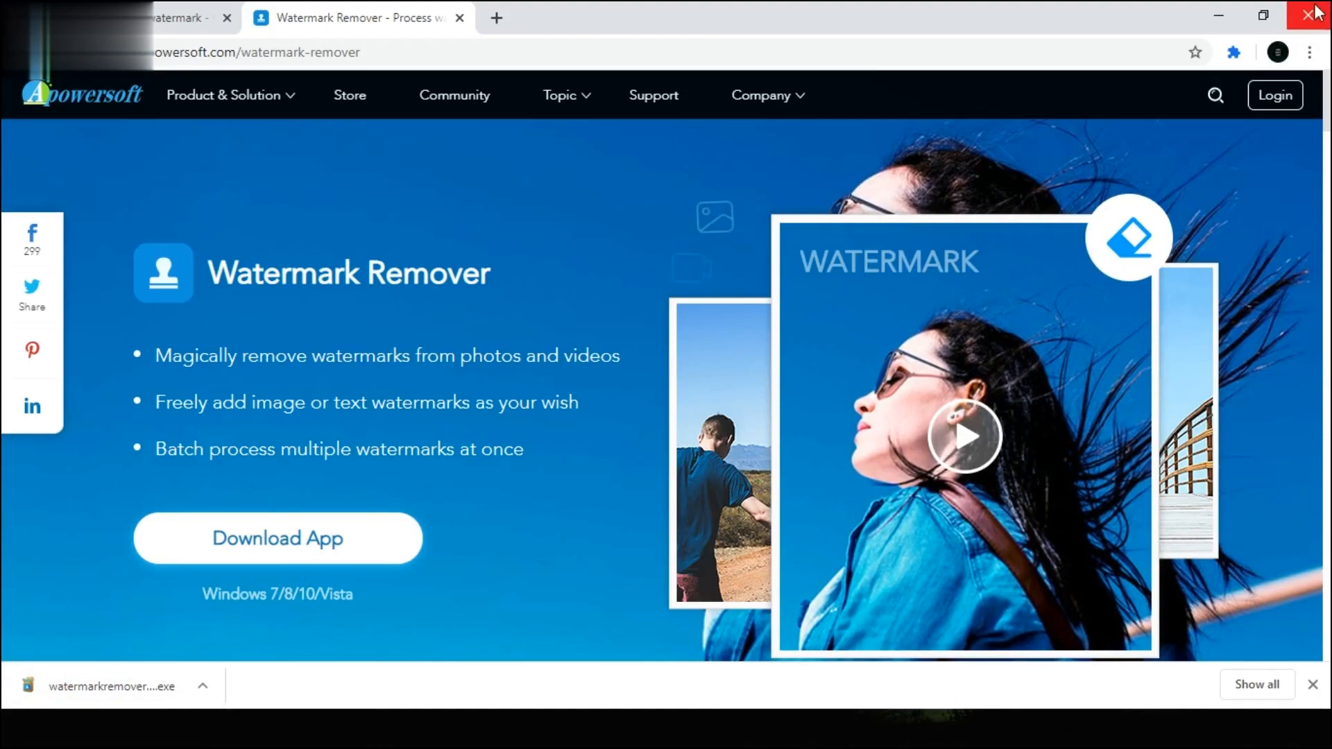
pyautogui.click(1316, 16)
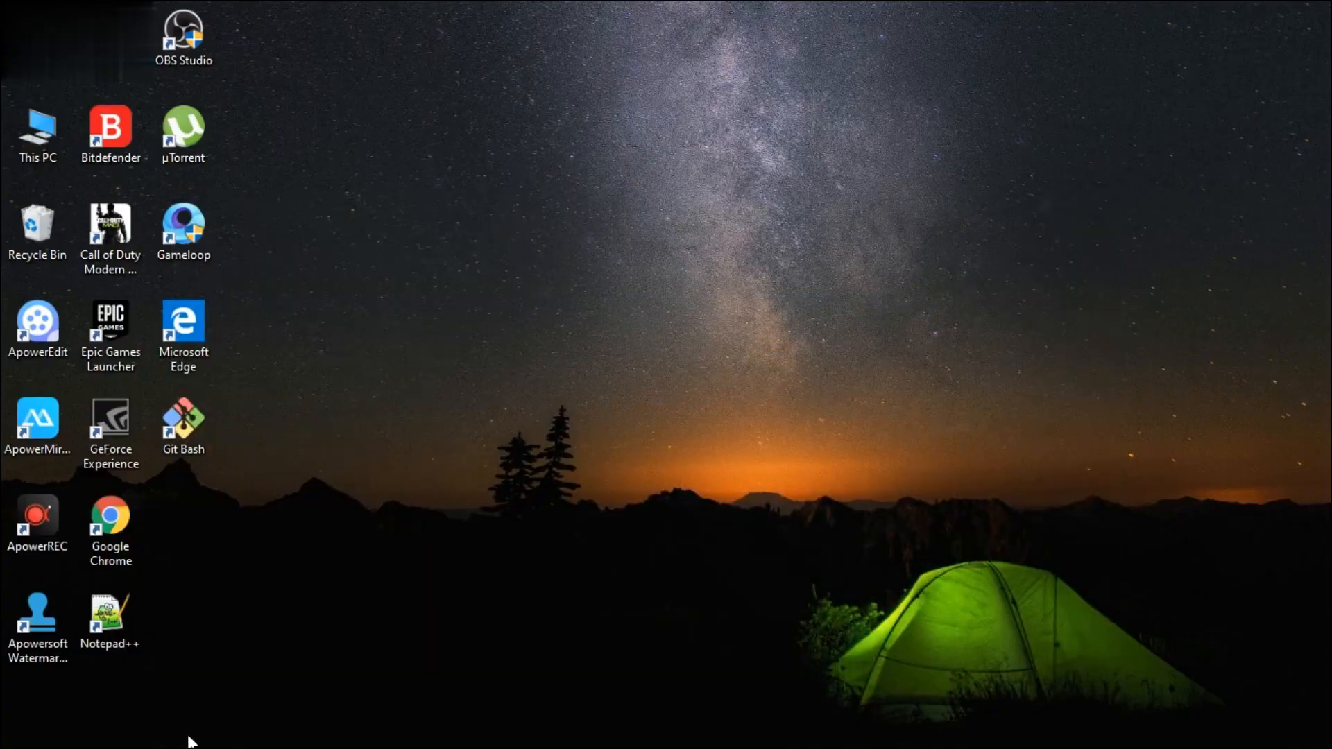
# Launch Apowersoft Watermark Remover from the desktop and start selecting a video
pyautogui.click(38, 620)
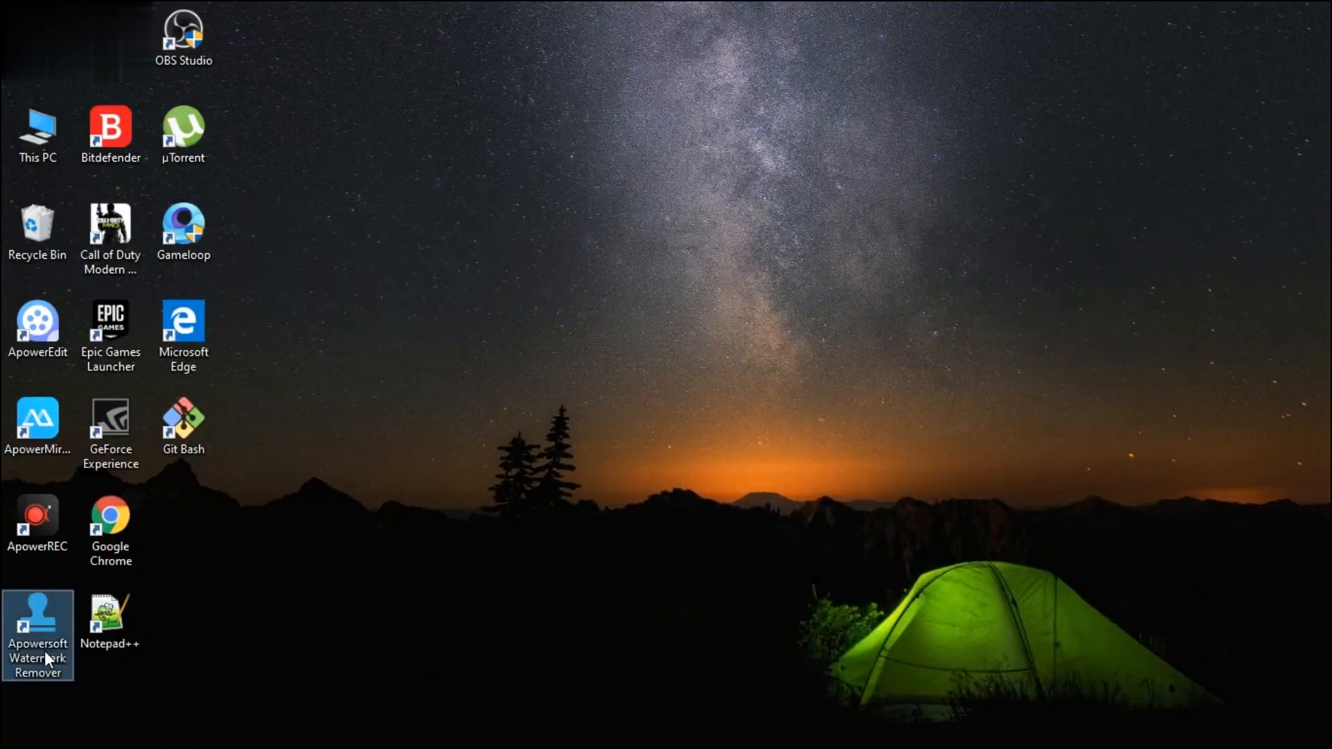
pyautogui.doubleClick(37, 632)
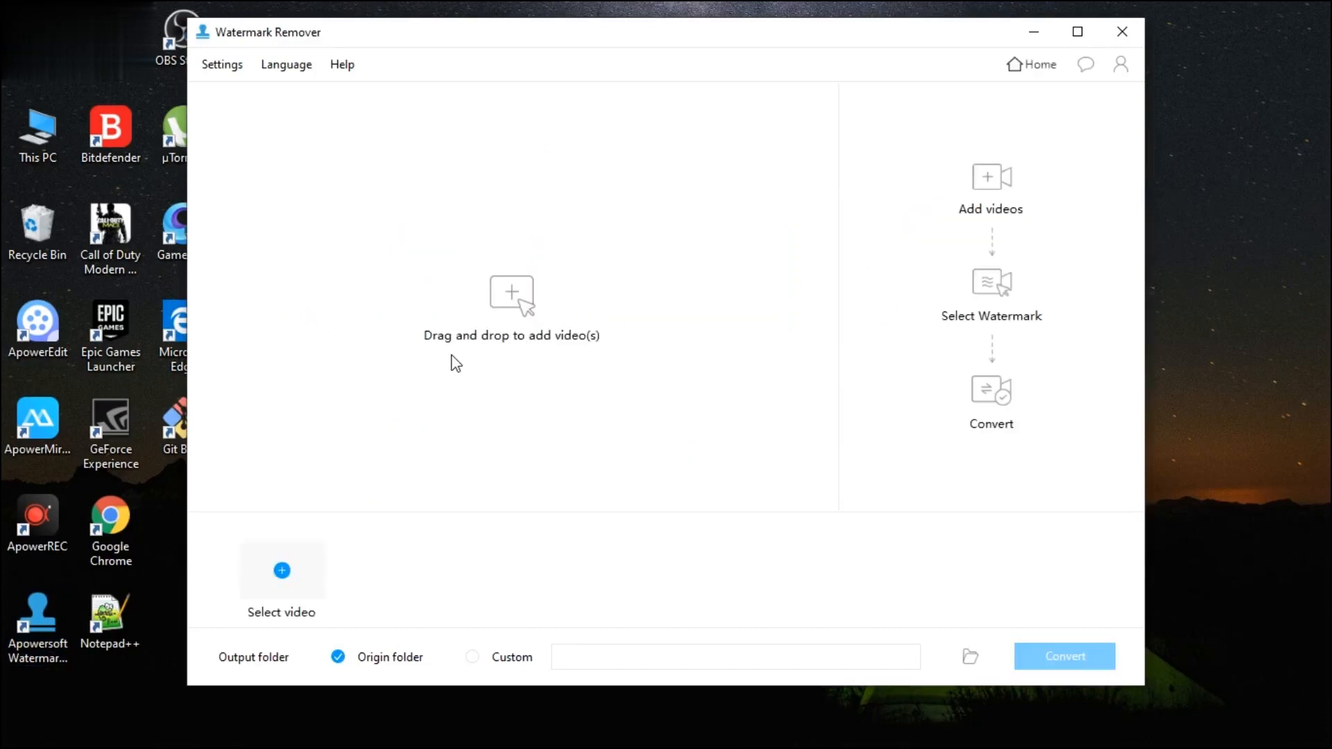
pyautogui.moveTo(620, 349)
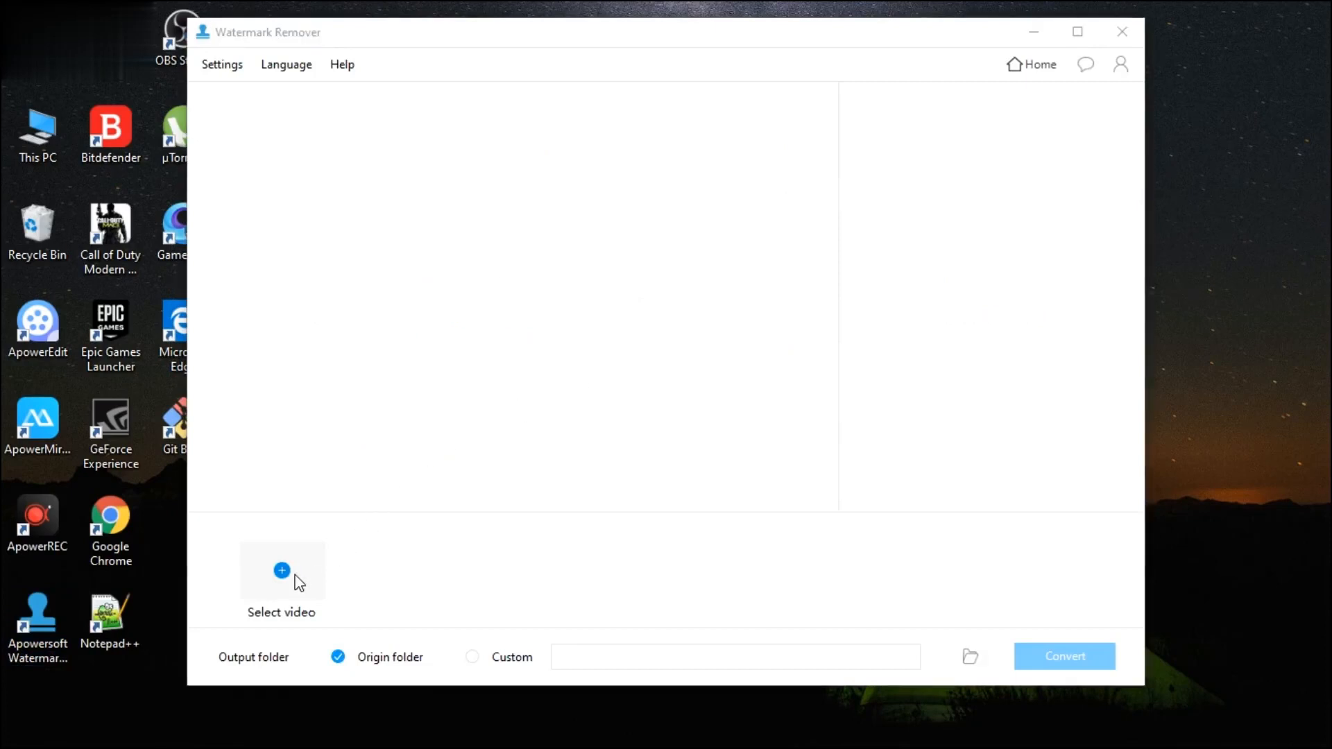
pyautogui.click(281, 570)
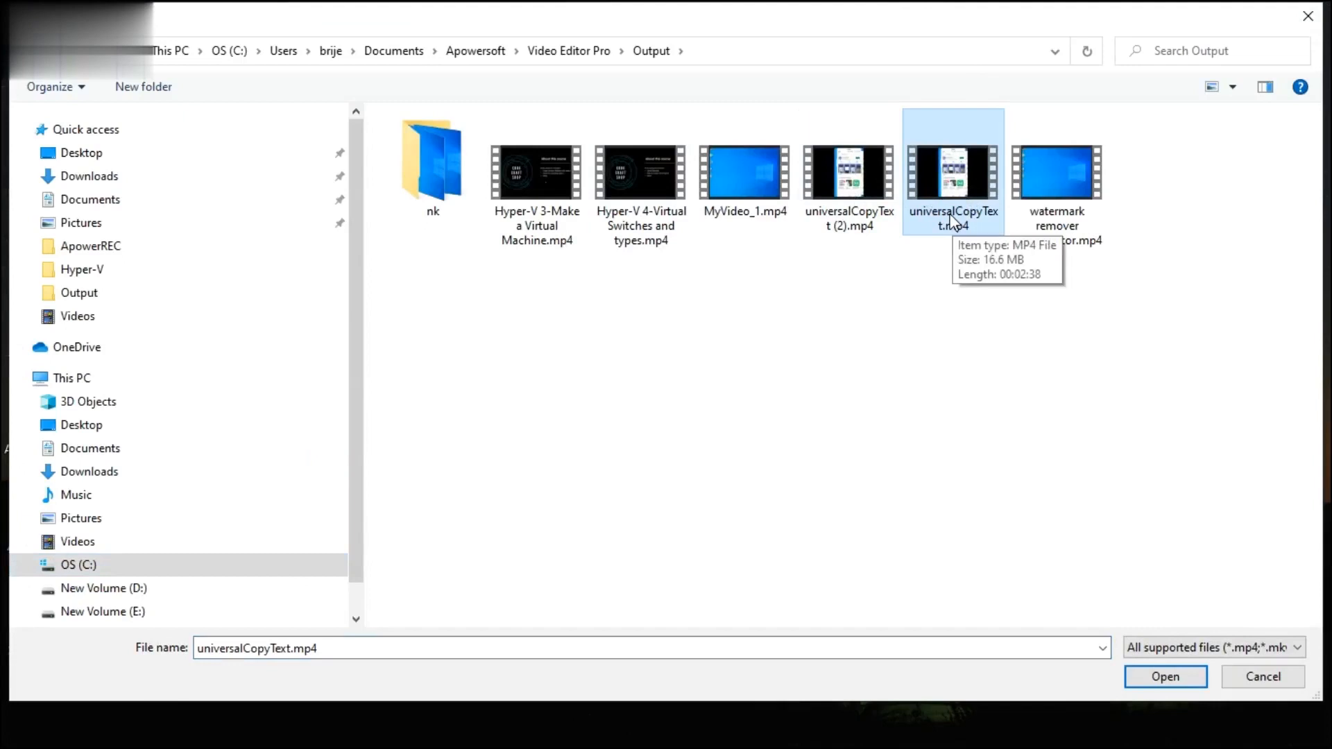
pyautogui.moveTo(1164, 449)
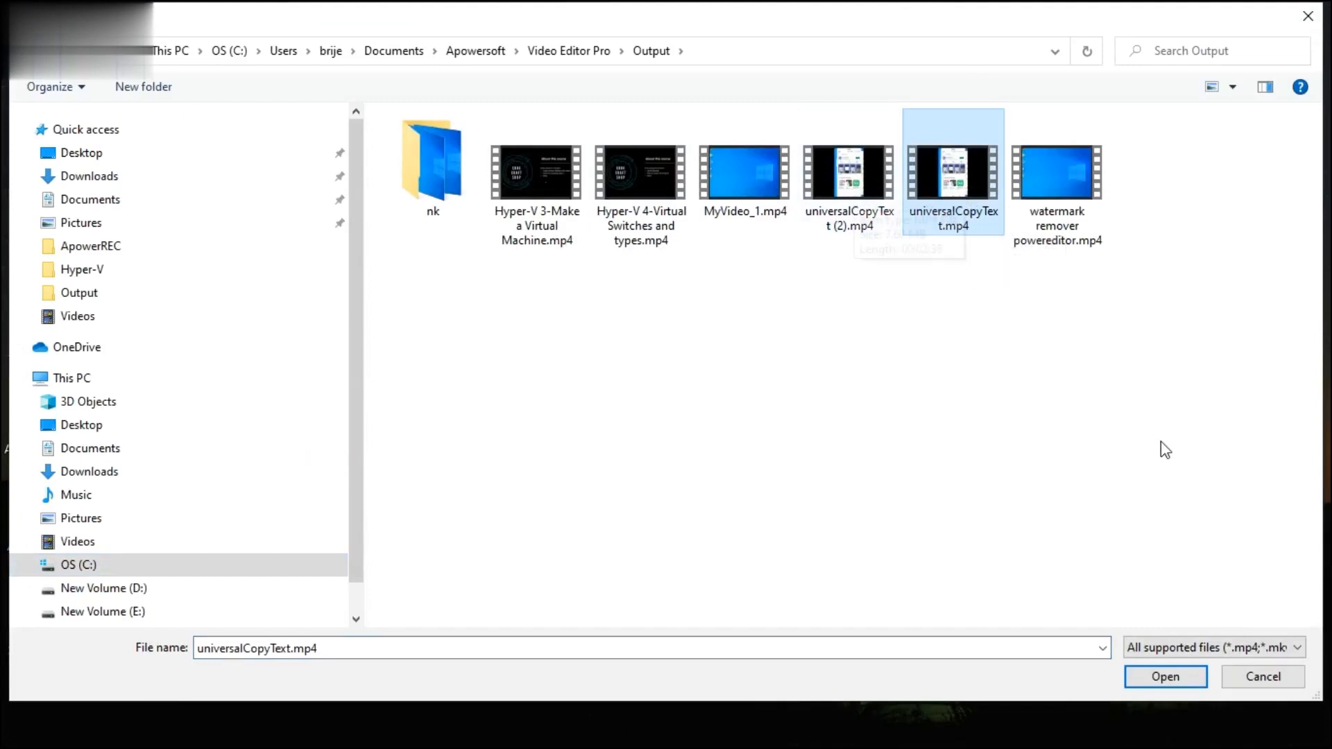
# Load universalCopyText.mp4 from the Output folder into the remover
pyautogui.click(1164, 676)
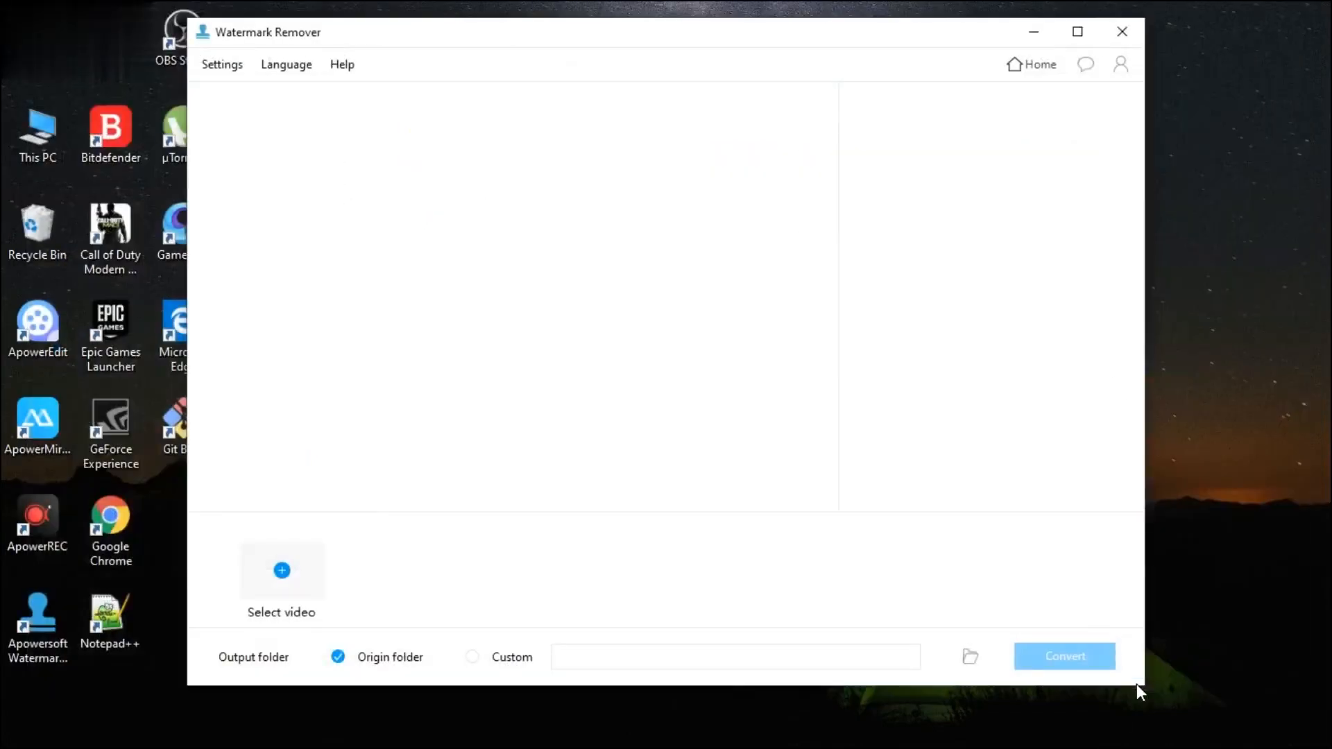
# Mark the ApowerEdit logo at the video's top-left with the selection box and convert
pyautogui.click(282, 571)
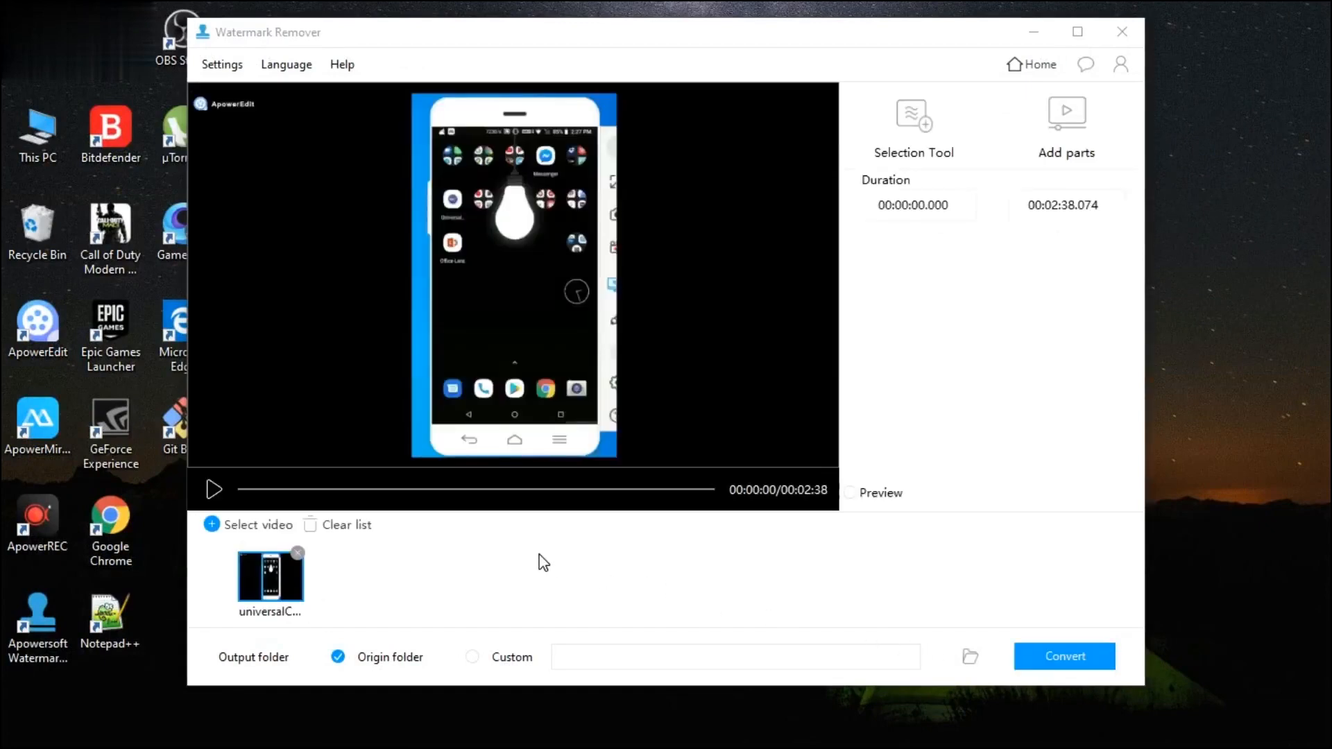
pyautogui.moveTo(944, 142)
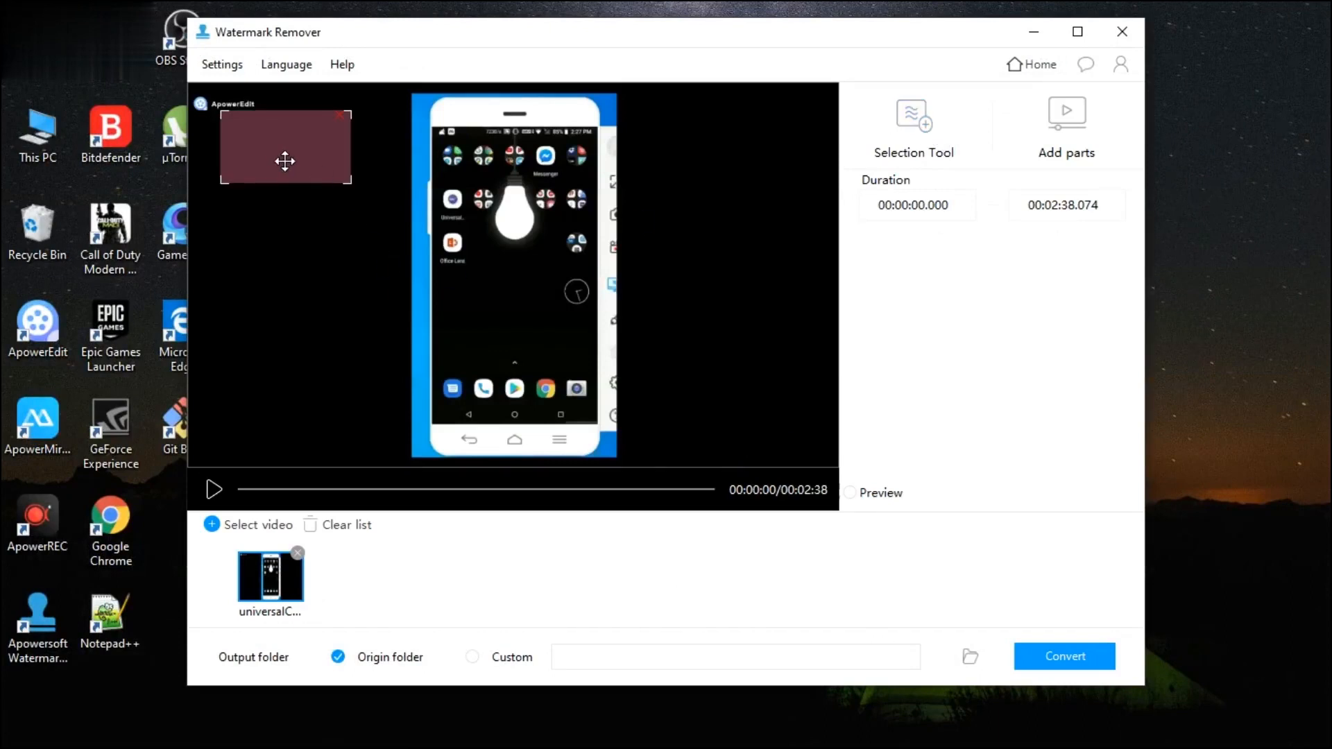
pyautogui.moveTo(286, 161); pyautogui.dragTo(252, 140)
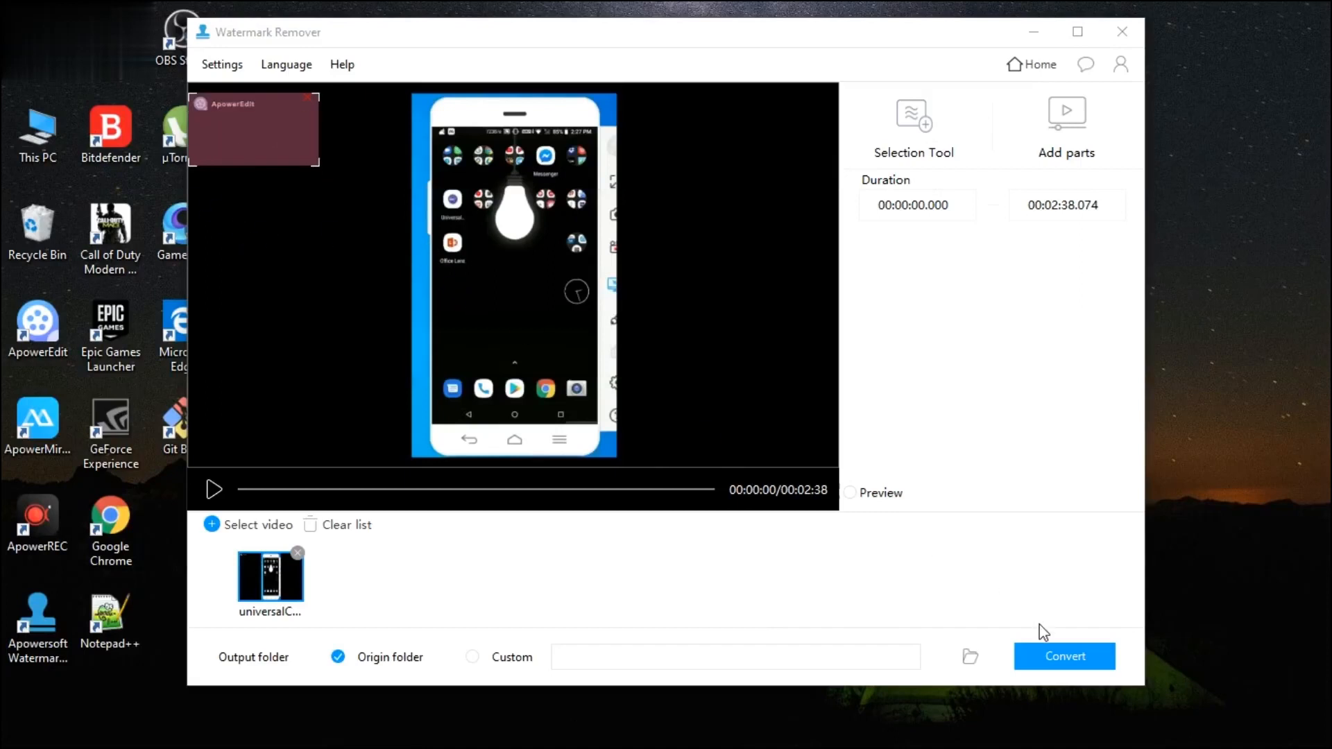
pyautogui.click(1064, 656)
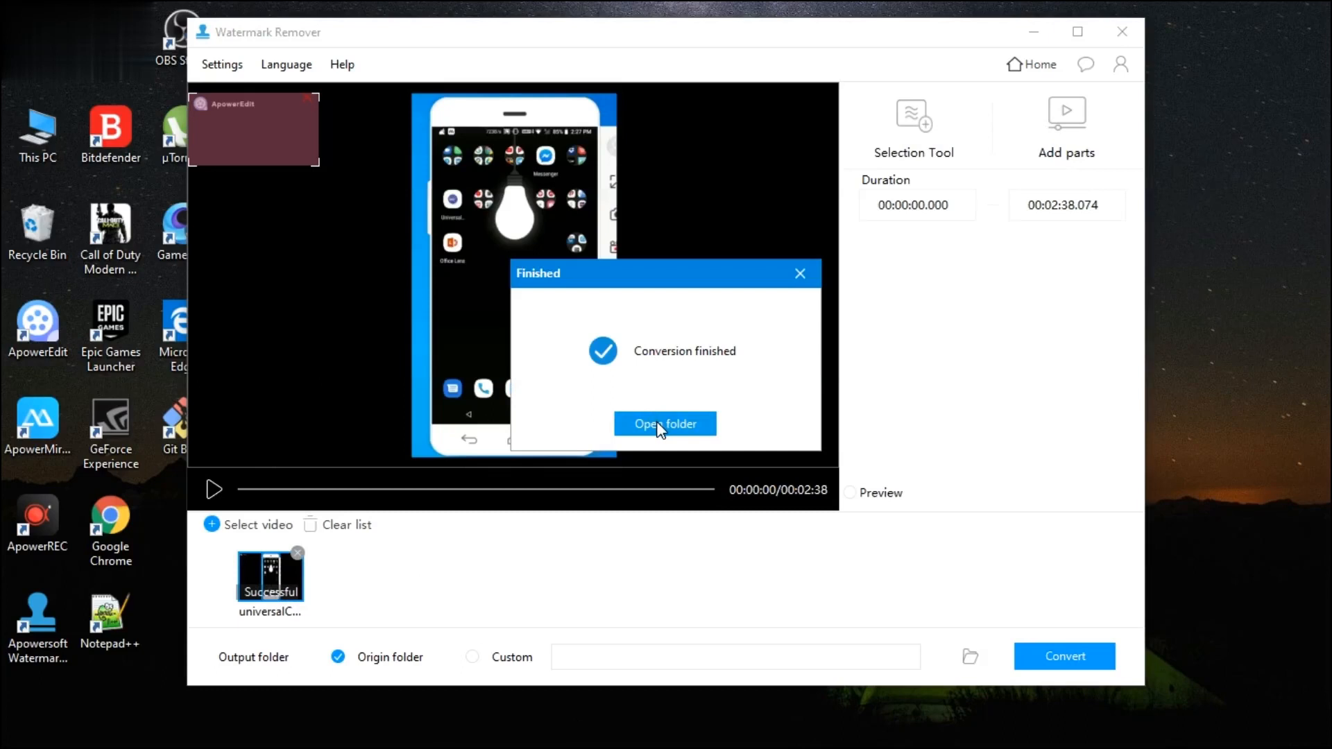
# Open the output folder from the 'Conversion finished' dialog
pyautogui.click(665, 425)
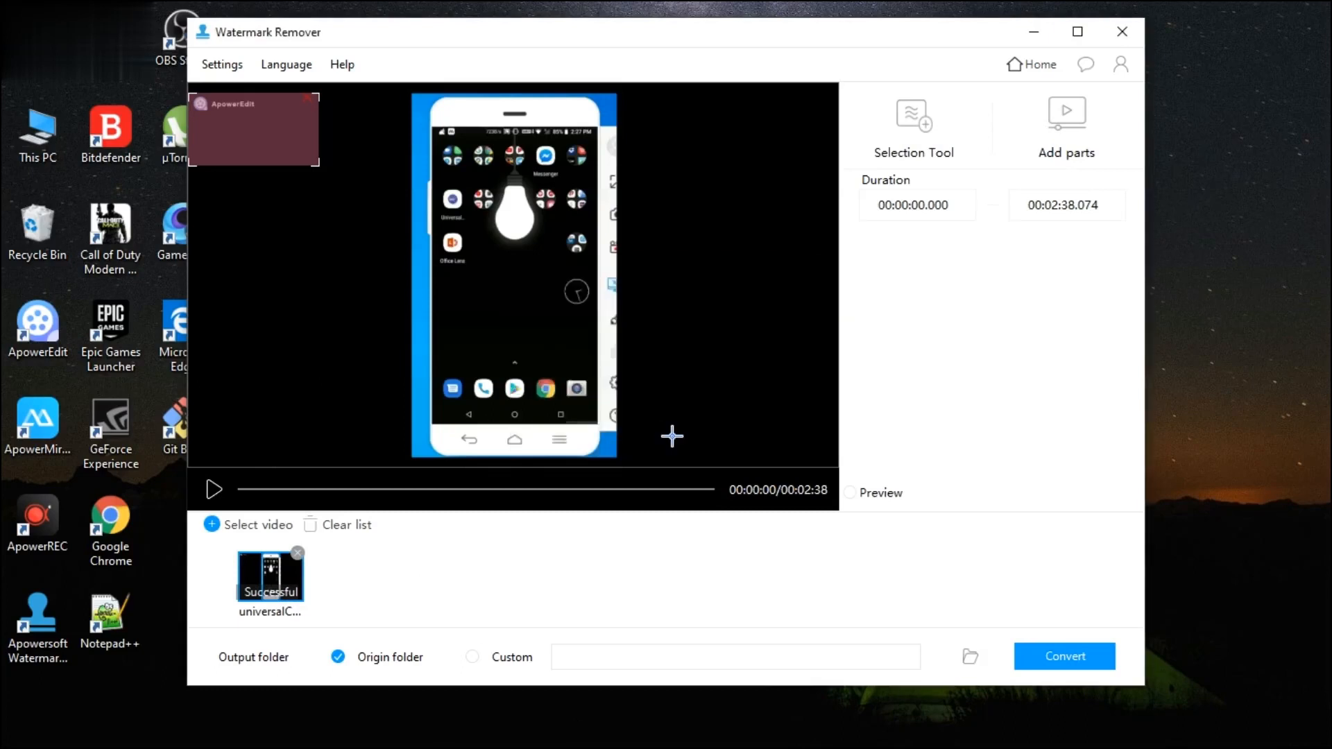
pyautogui.moveTo(668, 444)
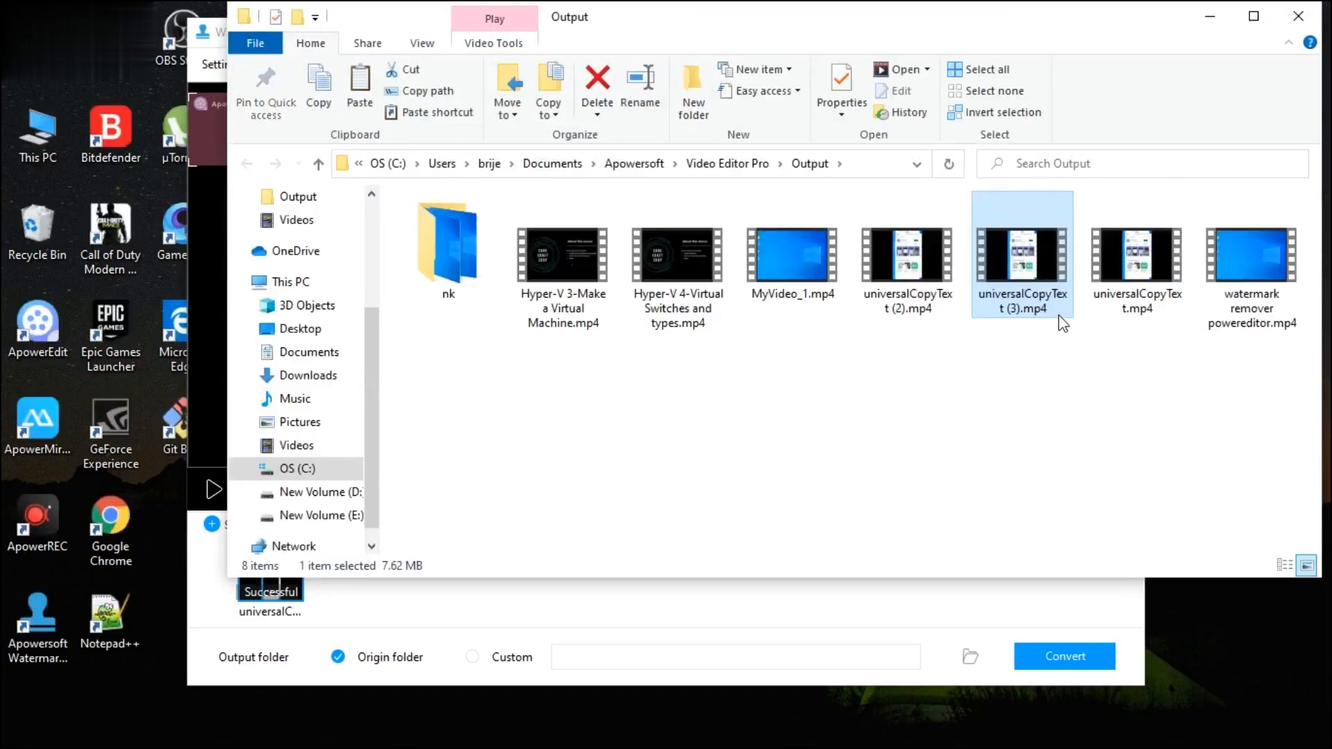
pyautogui.moveTo(1025, 282)
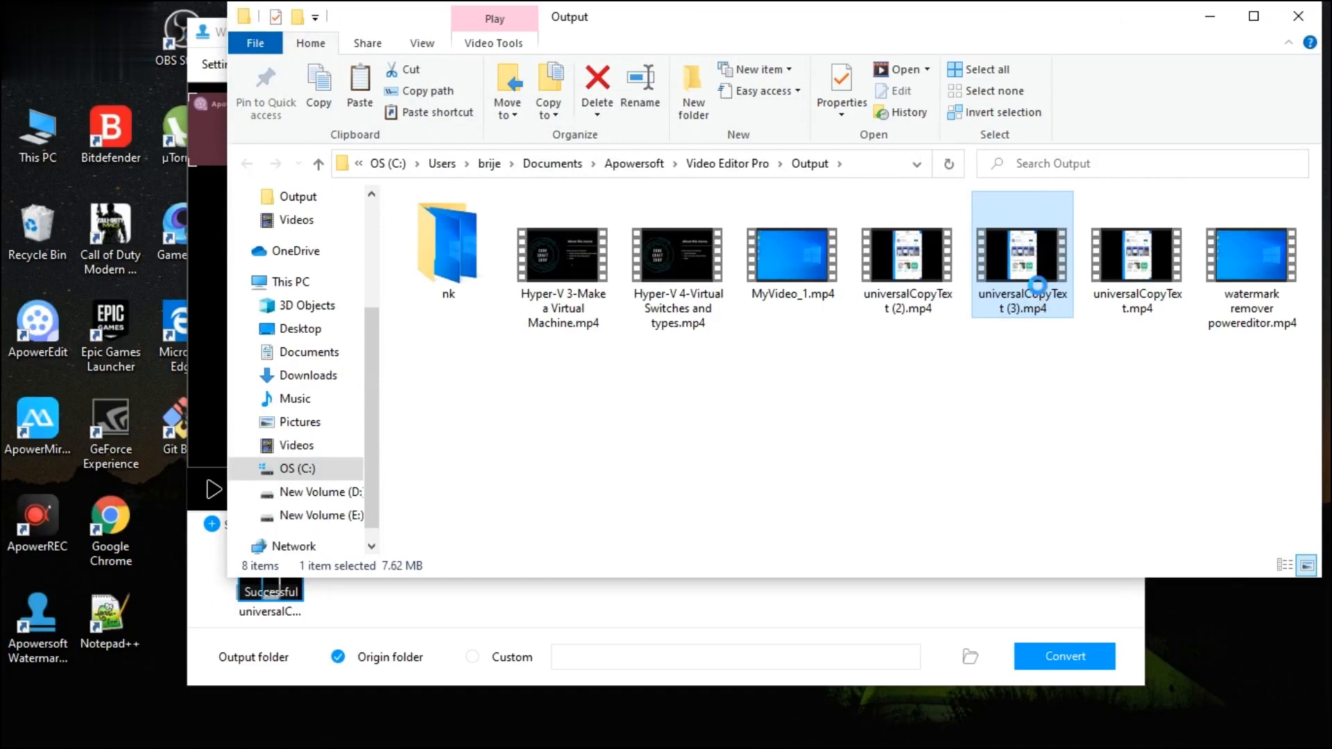
# Play universalCopyText (3).mp4 to check the watermark is gone
pyautogui.doubleClick(1021, 254)
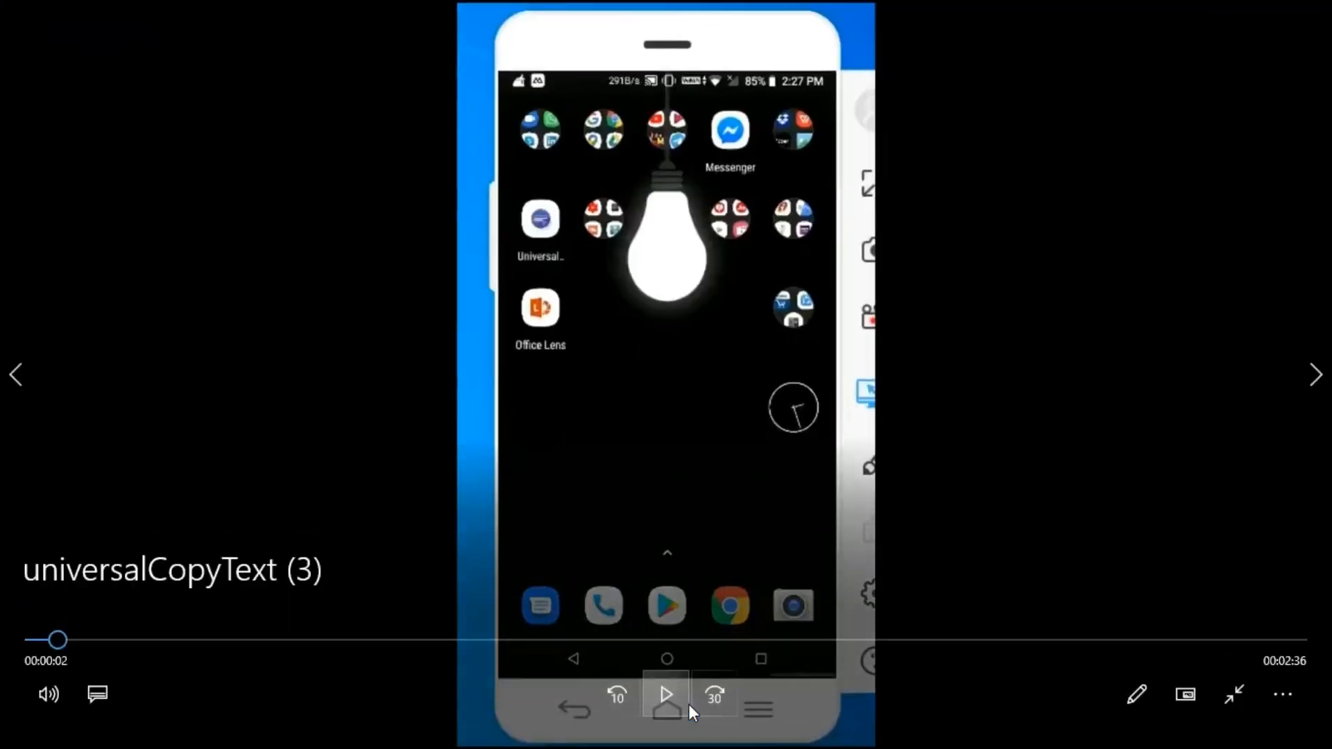
pyautogui.moveTo(328, 246)
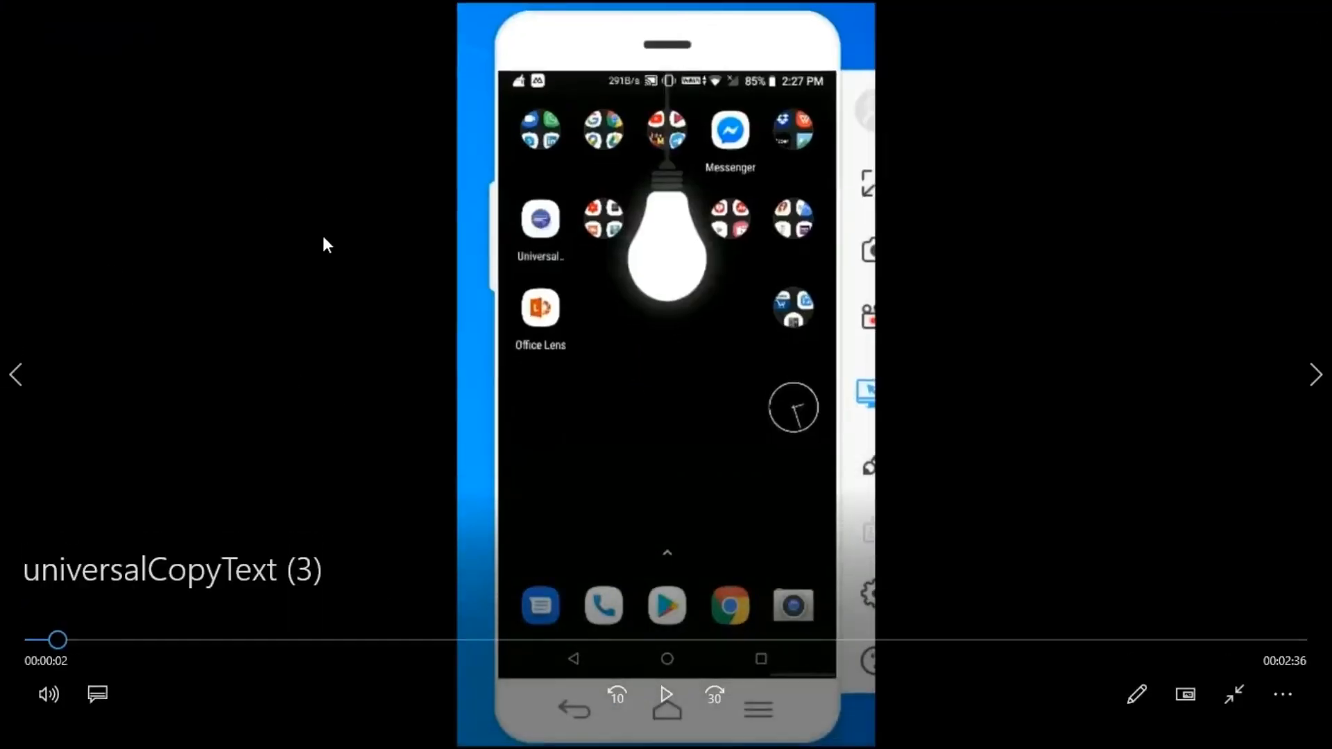